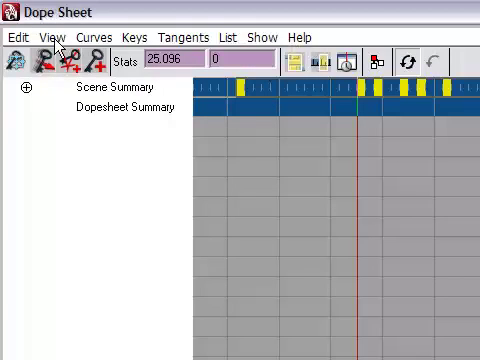
Step: Save the scene as ball_07.ma in the scenes folder
{"action": "left_click", "coordinate": [15, 37]}
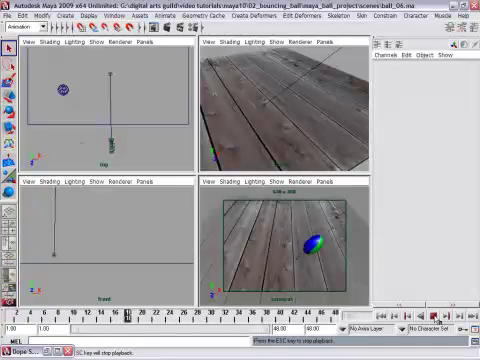
{"action": "left_click", "coordinate": [22, 16]}
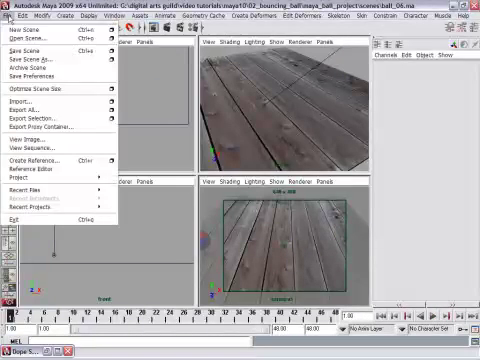
{"action": "left_click", "coordinate": [30, 59]}
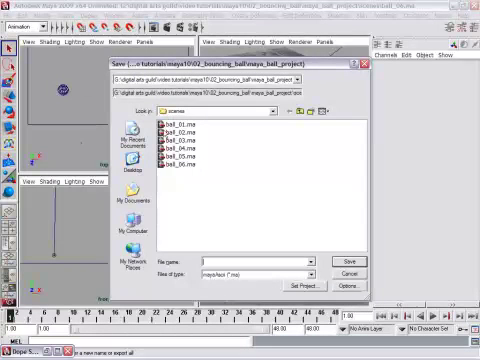
{"action": "left_click", "coordinate": [168, 167]}
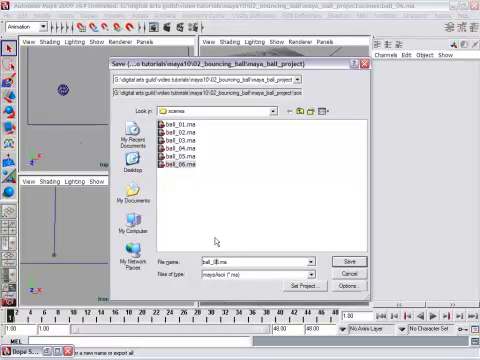
{"action": "left_click", "coordinate": [344, 254]}
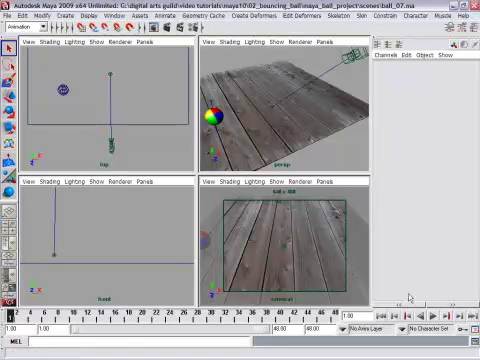
Step: Add a directional light from the Create > Lights menu
{"action": "left_click", "coordinate": [443, 318]}
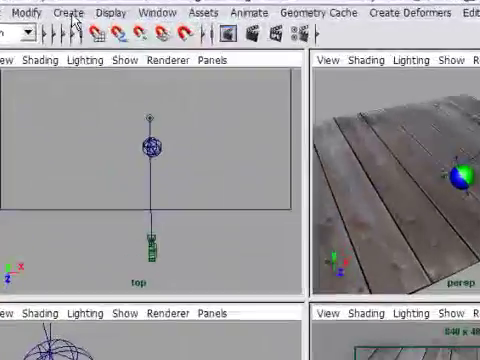
{"action": "left_click", "coordinate": [66, 11]}
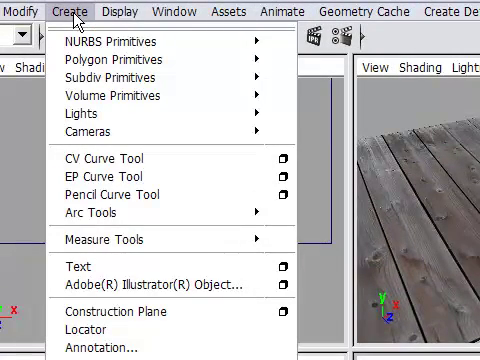
{"action": "mouse_move", "coordinate": [78, 117]}
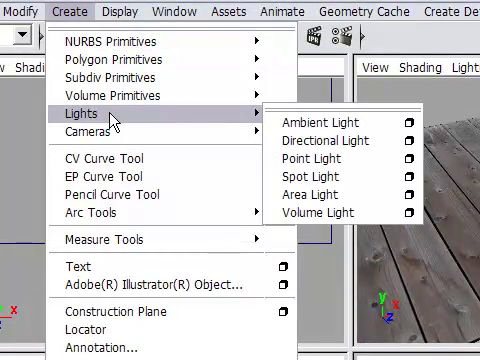
{"action": "mouse_move", "coordinate": [330, 140]}
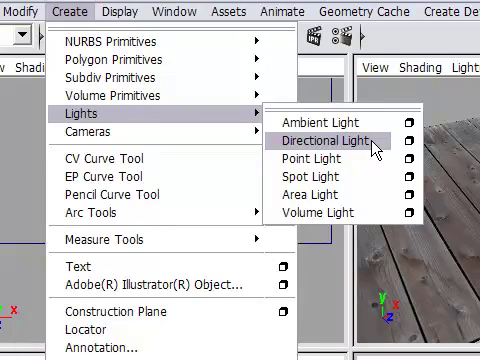
{"action": "left_click", "coordinate": [330, 138]}
{"action": "type", "text": "2"}
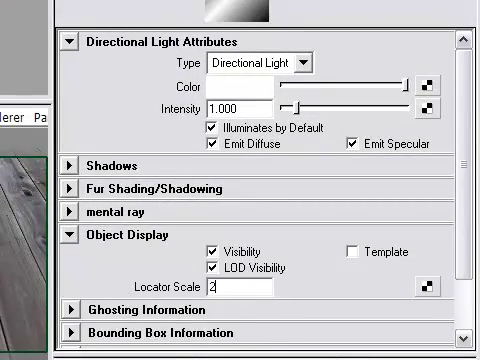
Step: Enter the directional light's locator scale value in the Attribute Editor
{"action": "type", "text": "0"}
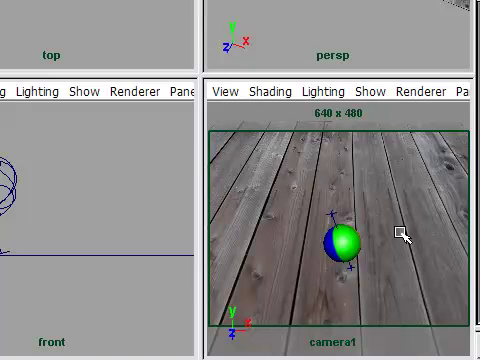
{"action": "mouse_move", "coordinate": [365, 237]}
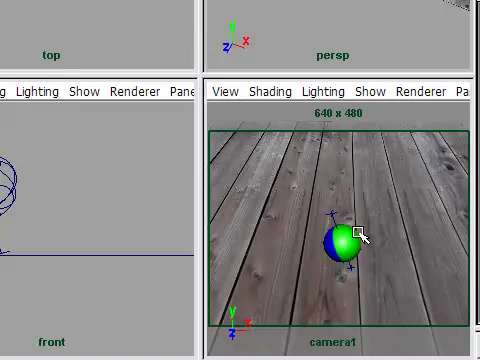
{"action": "mouse_move", "coordinate": [322, 178]}
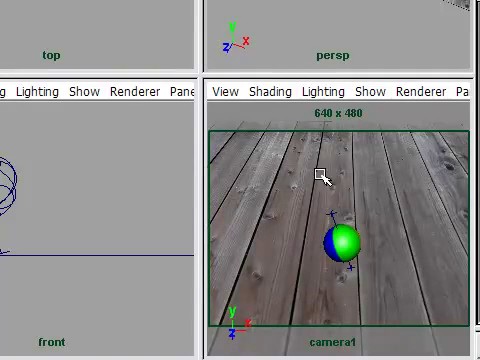
{"action": "mouse_move", "coordinate": [253, 113]}
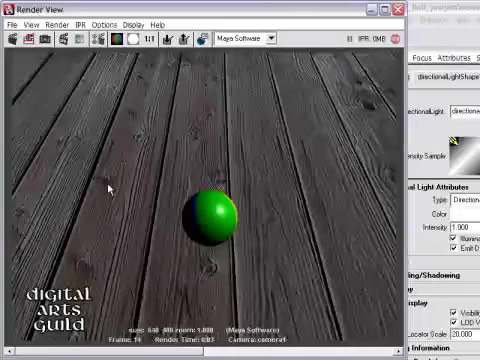
{"action": "mouse_move", "coordinate": [348, 195]}
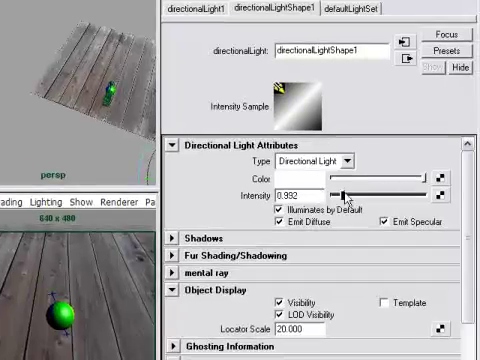
Step: Try light intensities up to about 1.65, then enter 1.200
{"action": "left_click_drag", "start_coordinate": [345, 193], "coordinate": [335, 193]}
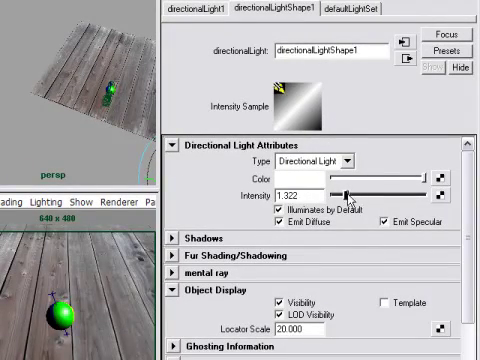
{"action": "left_click_drag", "start_coordinate": [355, 193], "coordinate": [340, 193]}
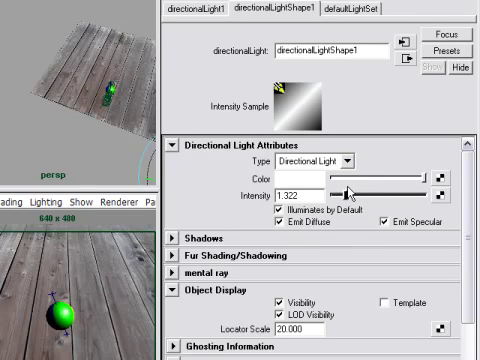
{"action": "left_click_drag", "start_coordinate": [350, 190], "coordinate": [330, 190]}
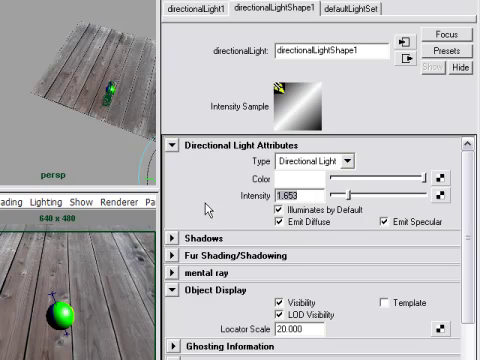
{"action": "type", "text": "1.200"}
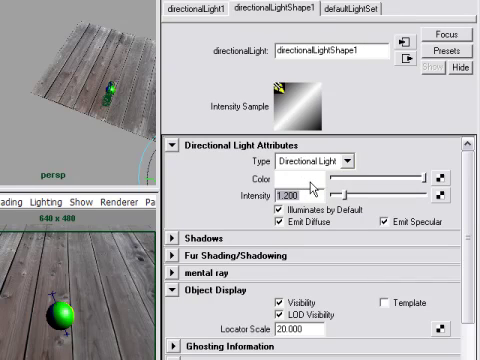
{"action": "mouse_move", "coordinate": [312, 185]}
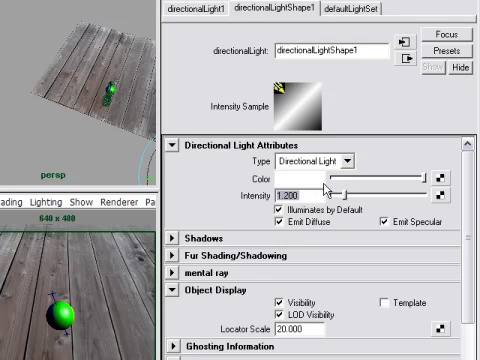
{"action": "mouse_move", "coordinate": [320, 183]}
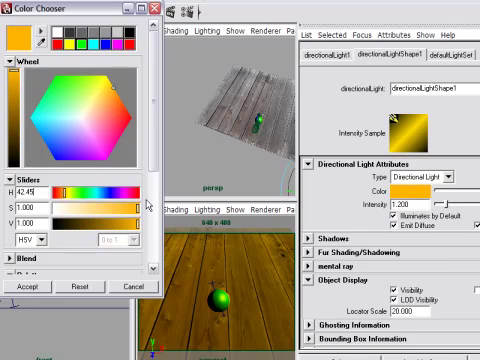
{"action": "mouse_move", "coordinate": [215, 320]}
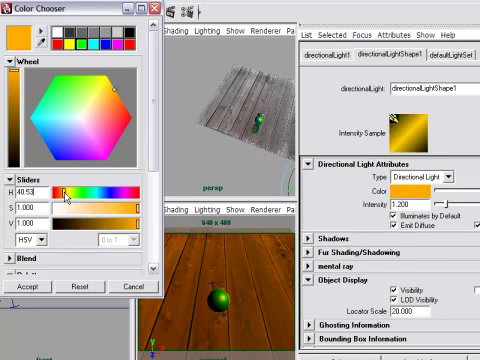
Step: Shift the light colour's hue slightly toward orange for a warm cream tint
{"action": "left_click_drag", "start_coordinate": [55, 190], "coordinate": [75, 190]}
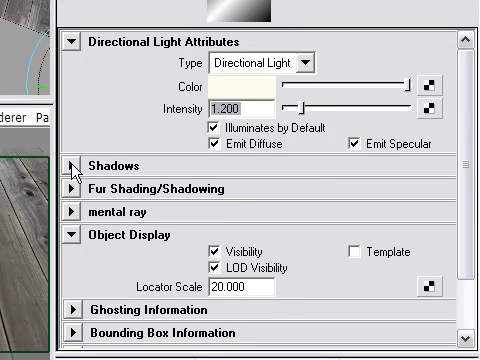
{"action": "left_click", "coordinate": [73, 163]}
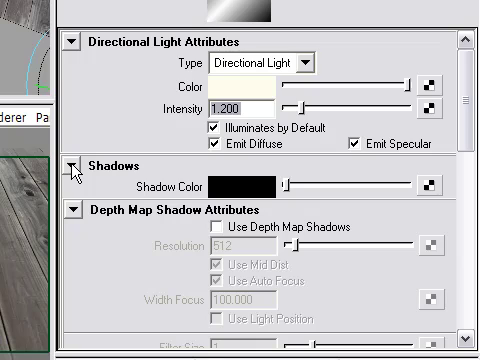
{"action": "scroll", "scroll_direction": "down", "scroll_amount": 3}
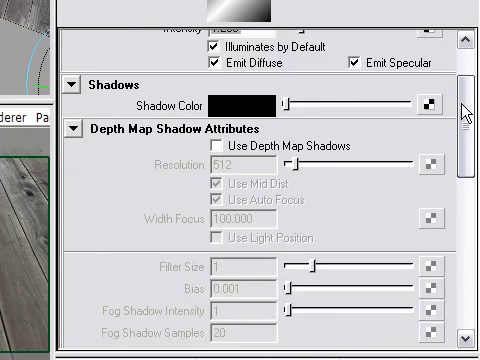
{"action": "scroll", "scroll_direction": "down", "scroll_amount": 3}
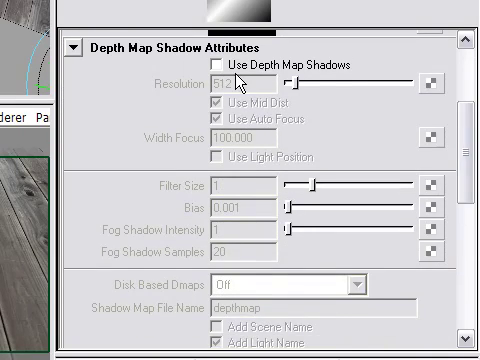
{"action": "scroll", "scroll_direction": "down", "scroll_amount": 3}
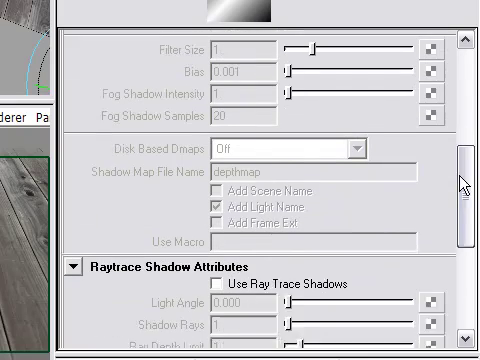
{"action": "scroll", "scroll_direction": "down", "scroll_amount": 3}
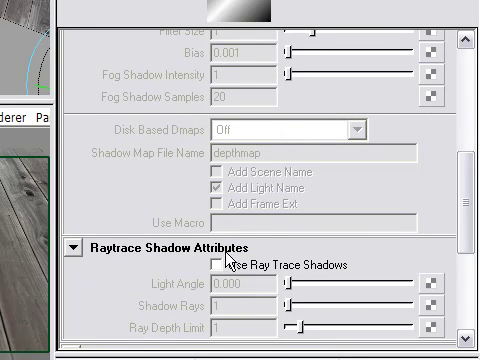
{"action": "scroll", "scroll_direction": "up", "scroll_amount": 3}
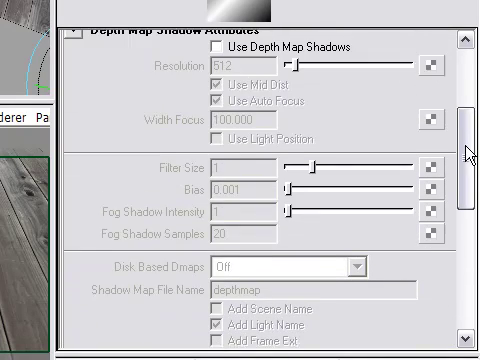
{"action": "scroll", "scroll_direction": "up", "scroll_amount": 3}
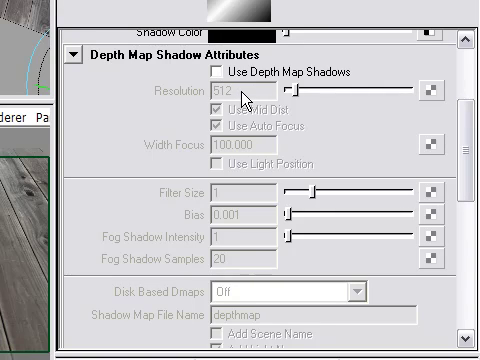
{"action": "scroll", "scroll_direction": "down", "scroll_amount": 3}
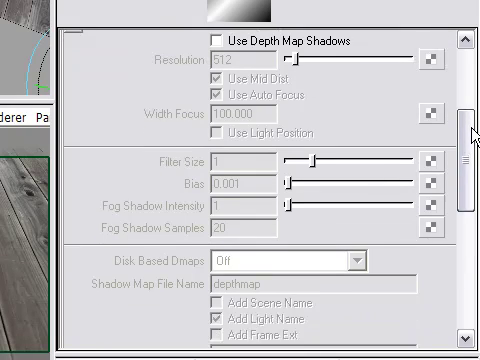
{"action": "scroll", "scroll_direction": "down", "scroll_amount": 3}
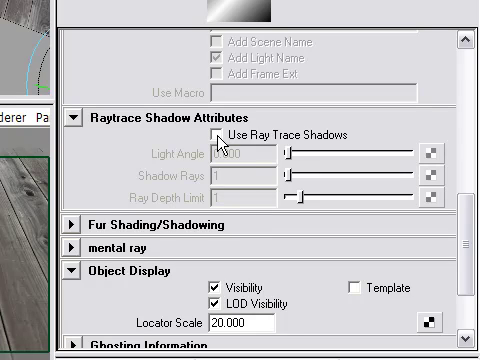
Step: Turn on Use Ray Trace Shadows for the directional light
{"action": "left_click", "coordinate": [220, 133]}
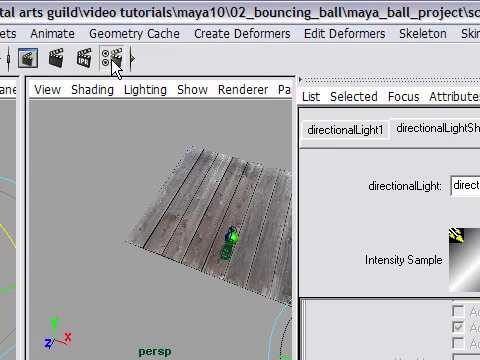
Step: Open Render Settings on the Maya Software tab and check Raytracing Quality is enabled
{"action": "left_click", "coordinate": [113, 64]}
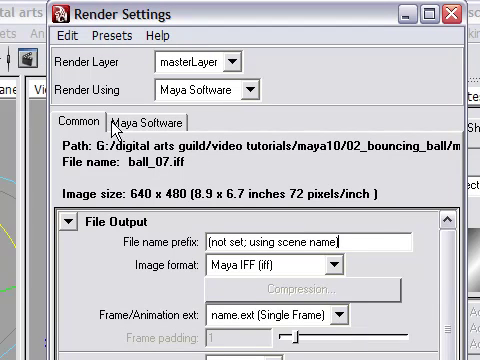
{"action": "left_click", "coordinate": [151, 122]}
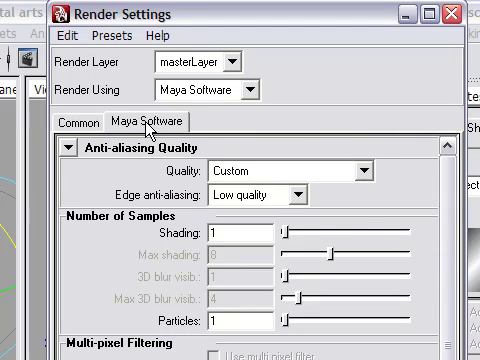
{"action": "scroll", "scroll_direction": "down", "scroll_amount": 3}
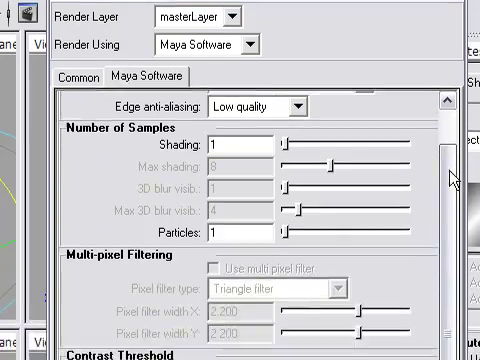
{"action": "scroll", "scroll_direction": "down", "scroll_amount": 3}
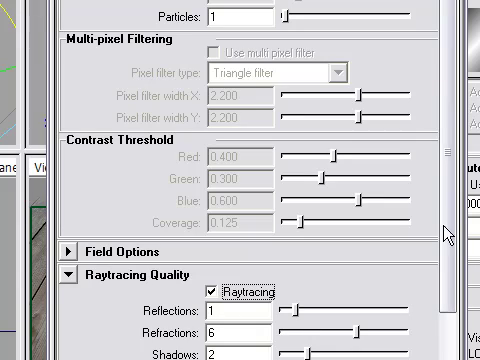
{"action": "scroll", "scroll_direction": "up", "scroll_amount": 3}
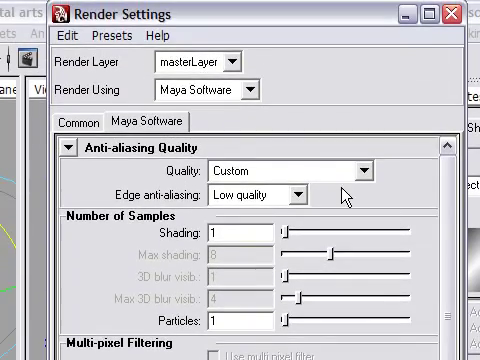
{"action": "mouse_move", "coordinate": [340, 175]}
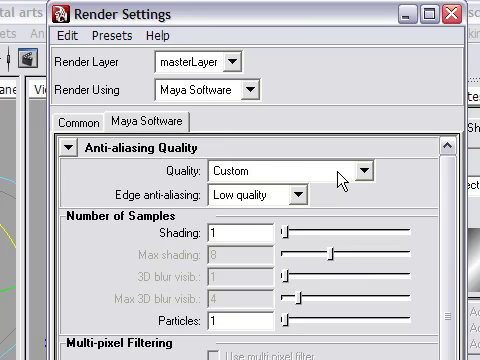
Step: Choose Production quality from the Anti-aliasing Quality presets
{"action": "left_click", "coordinate": [357, 169]}
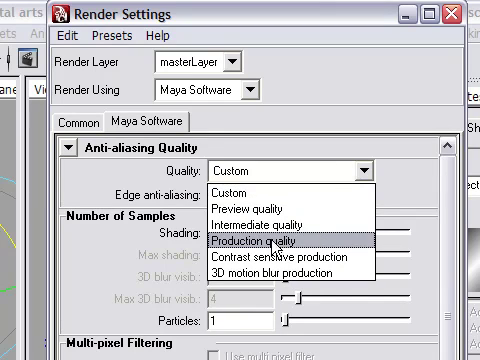
{"action": "left_click", "coordinate": [255, 243]}
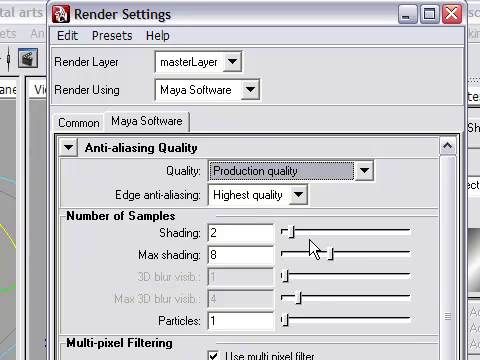
{"action": "mouse_move", "coordinate": [347, 215]}
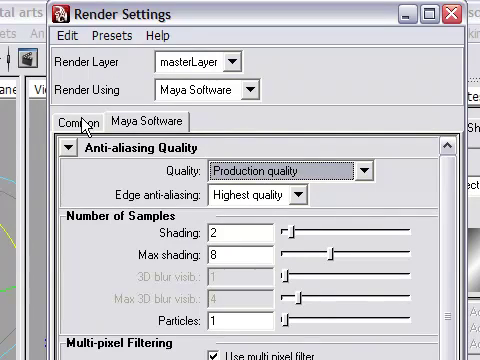
Step: Go to the Common tab's Image Size section and open the resolution presets list
{"action": "left_click", "coordinate": [79, 121]}
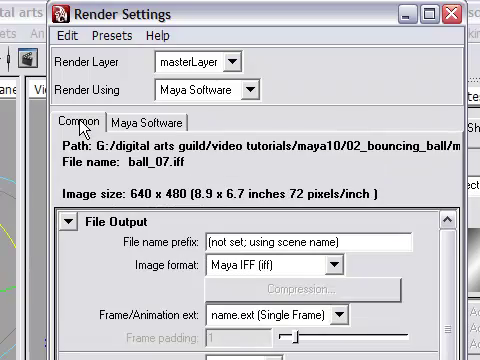
{"action": "scroll", "scroll_direction": "down", "scroll_amount": 3}
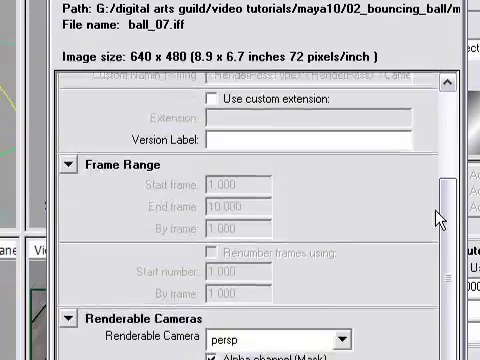
{"action": "scroll", "scroll_direction": "down", "scroll_amount": 3}
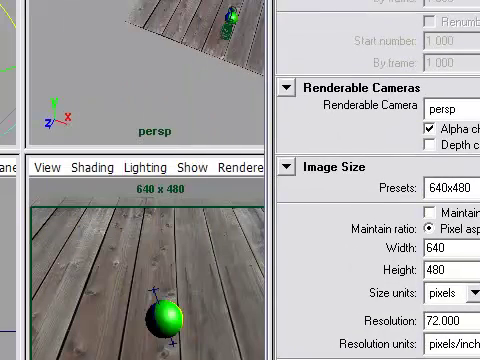
{"action": "mouse_move", "coordinate": [98, 177]}
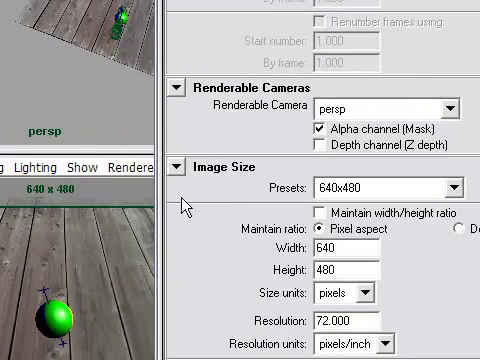
{"action": "left_click", "coordinate": [457, 185]}
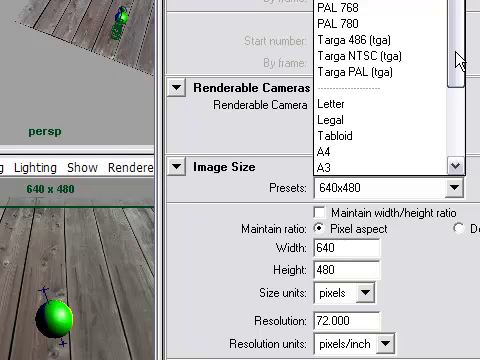
{"action": "scroll", "scroll_direction": "up", "scroll_amount": 3}
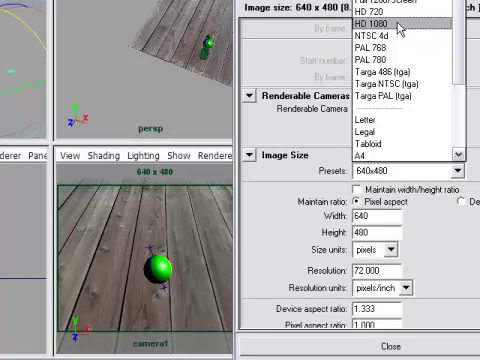
Step: Apply the HD 1080 preset, then switch to the 320x240 preset
{"action": "left_click", "coordinate": [366, 22]}
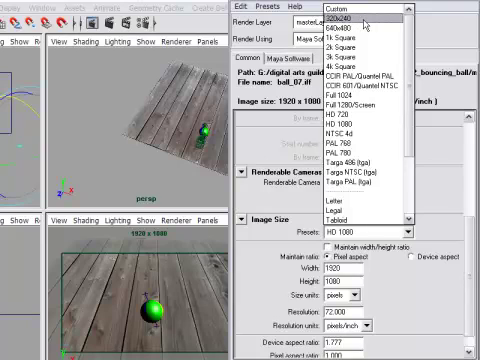
{"action": "left_click", "coordinate": [335, 18]}
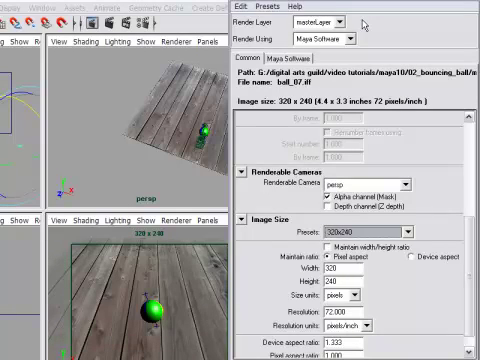